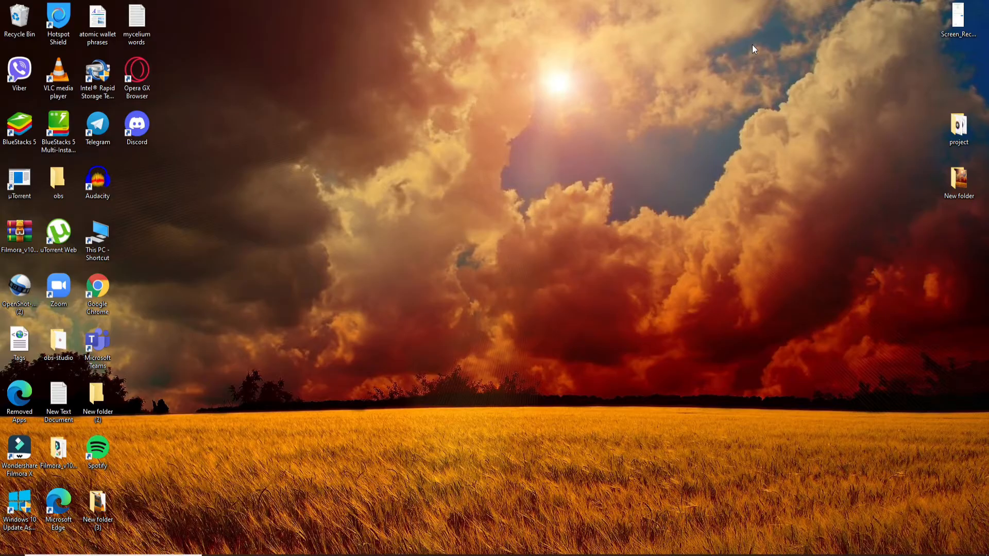
mouse_move(406, 335)
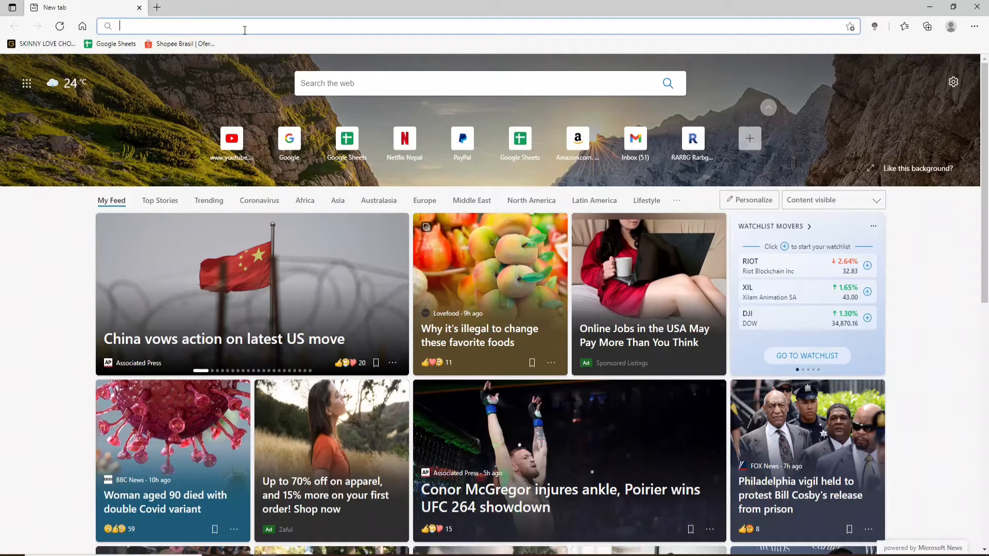
Step: Navigate to deezer.com and reach Account Settings, scrolled down to Delete my account
text(https://www.deezer.com/us/)
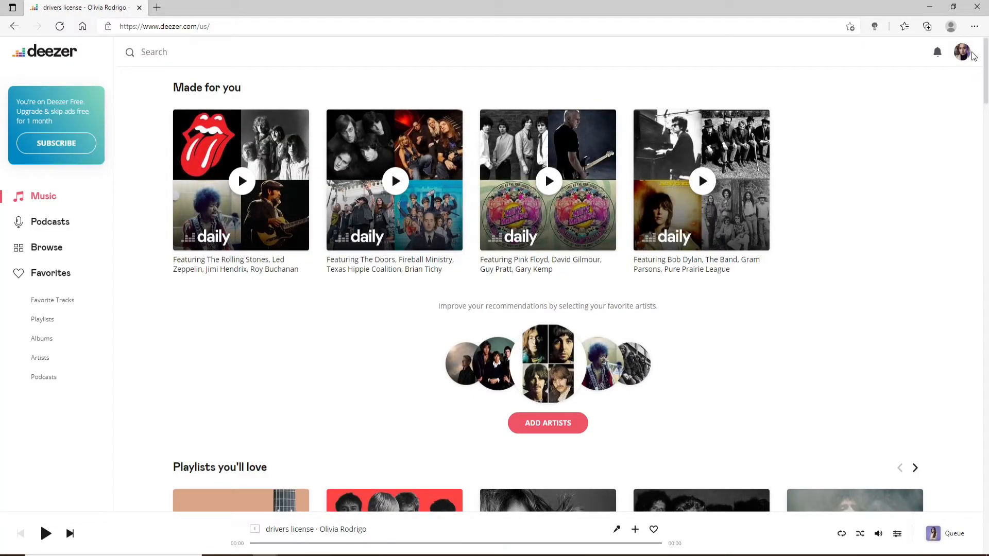
click(961, 51)
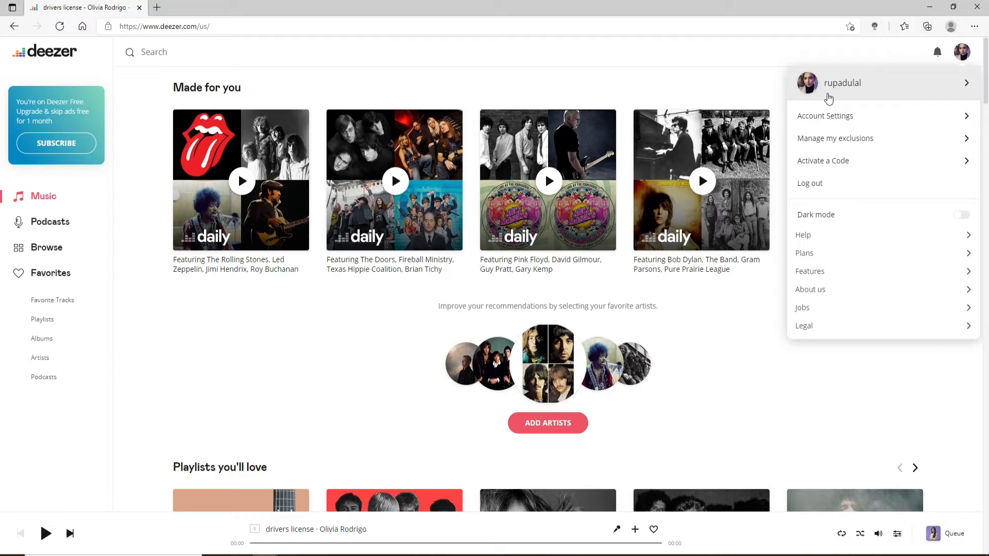
mouse_move(844, 159)
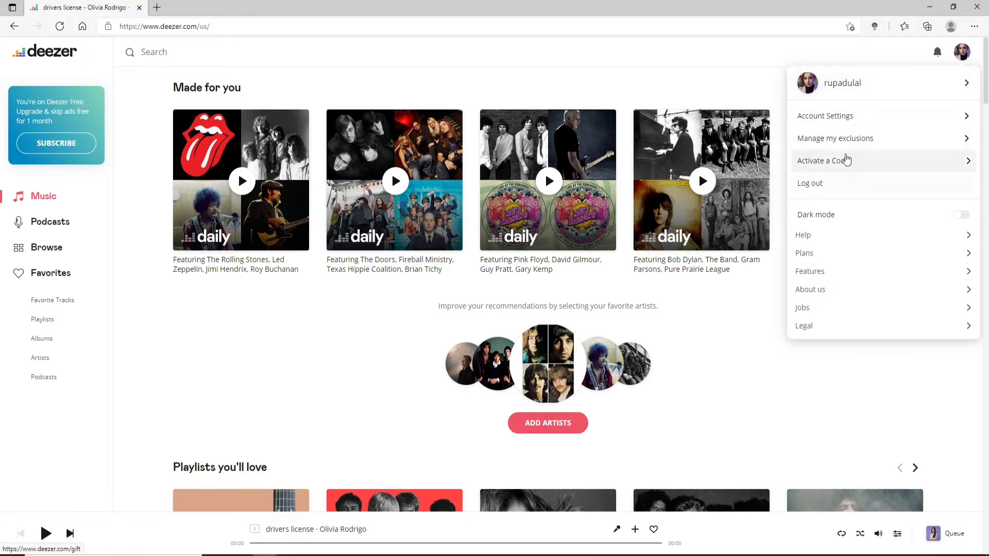
click(825, 115)
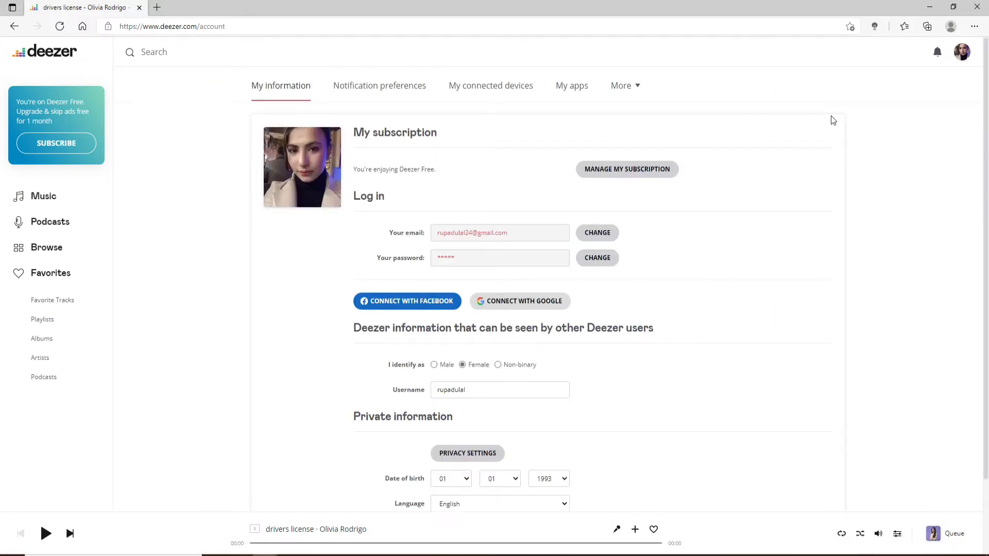
scroll(down, 3)
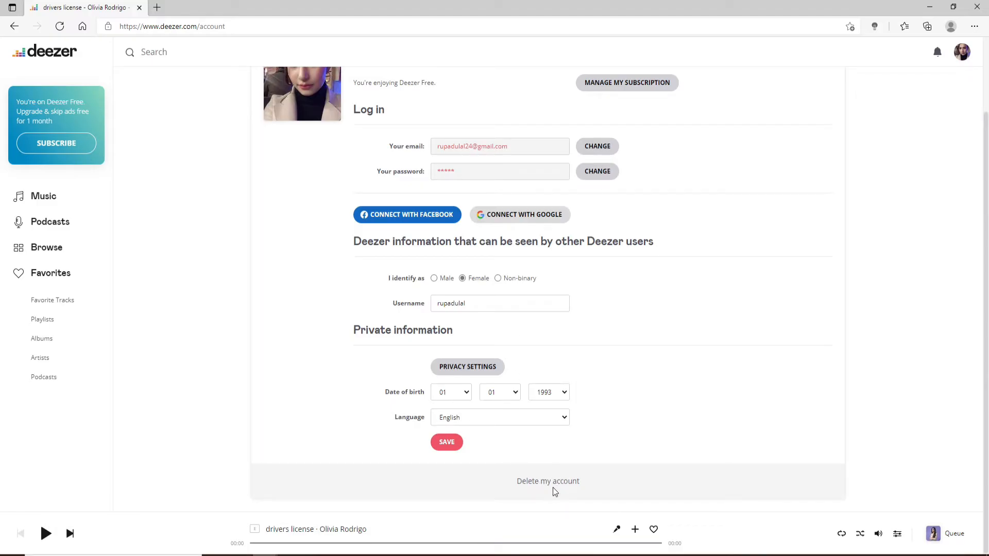
Step: Request account deletion by entering the password and confirming DELETE MY ACCOUNT
click(547, 481)
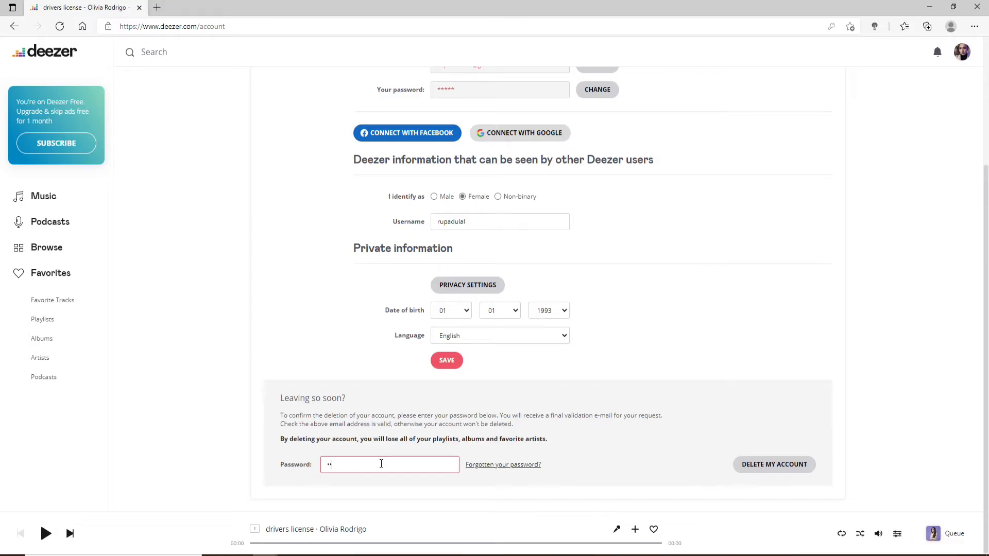
text(password)
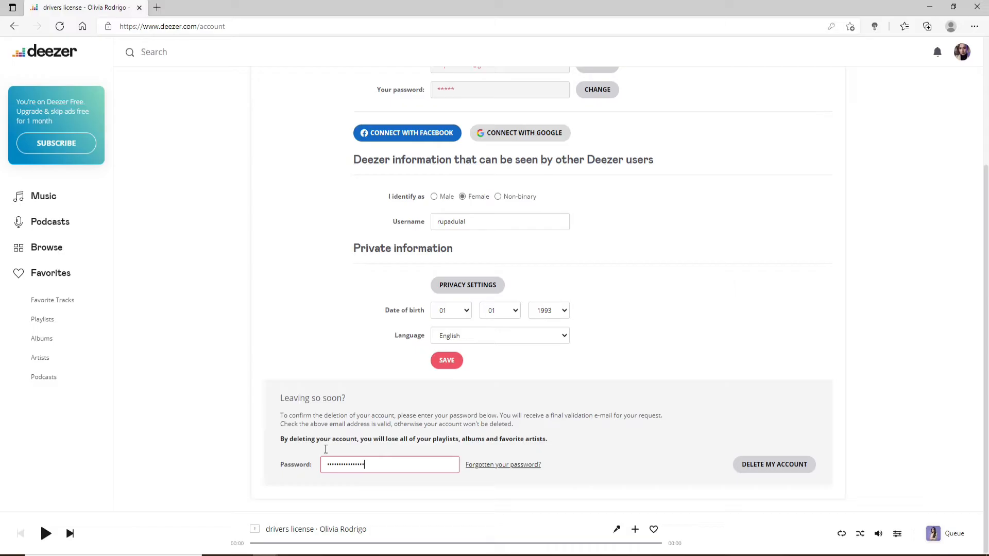
mouse_move(503, 464)
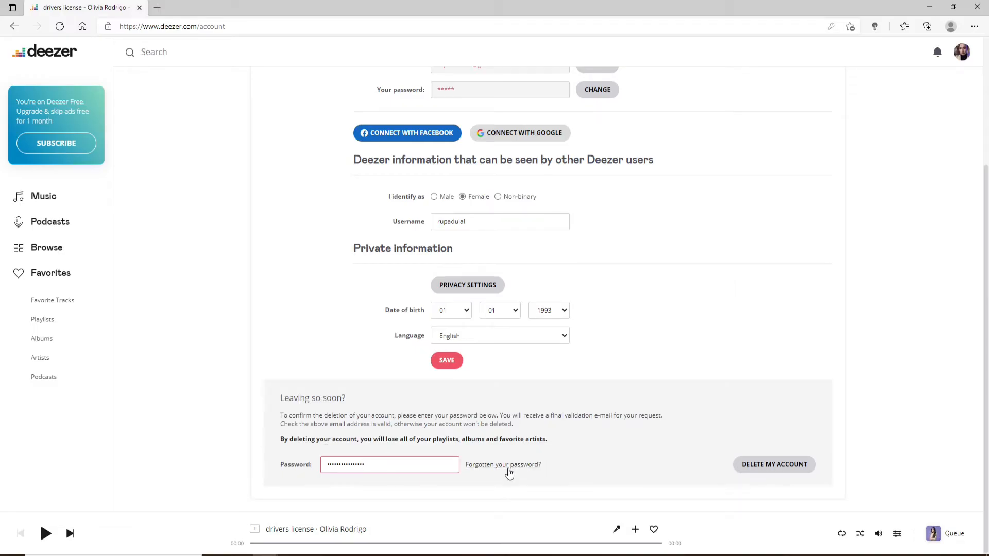
mouse_move(503, 465)
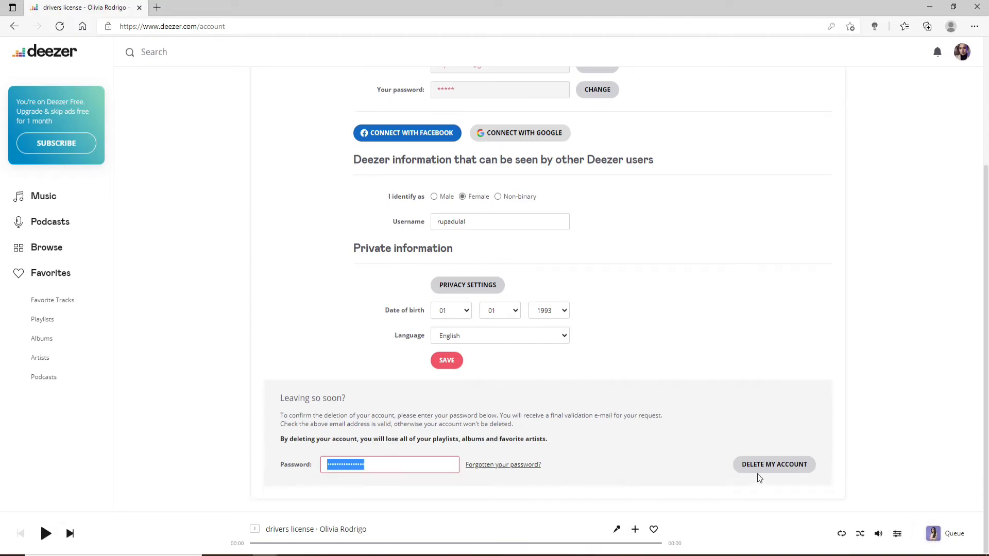
click(773, 464)
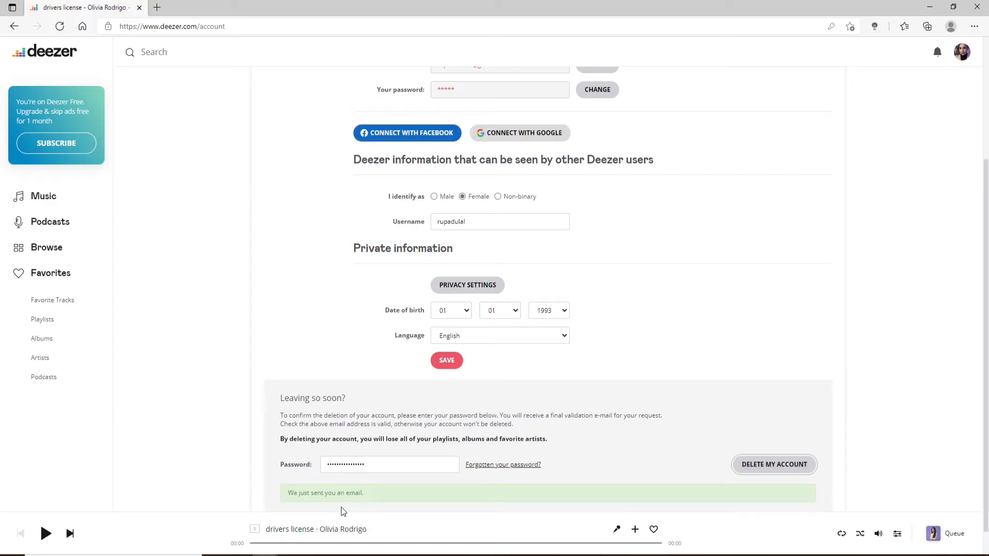
mouse_move(345, 509)
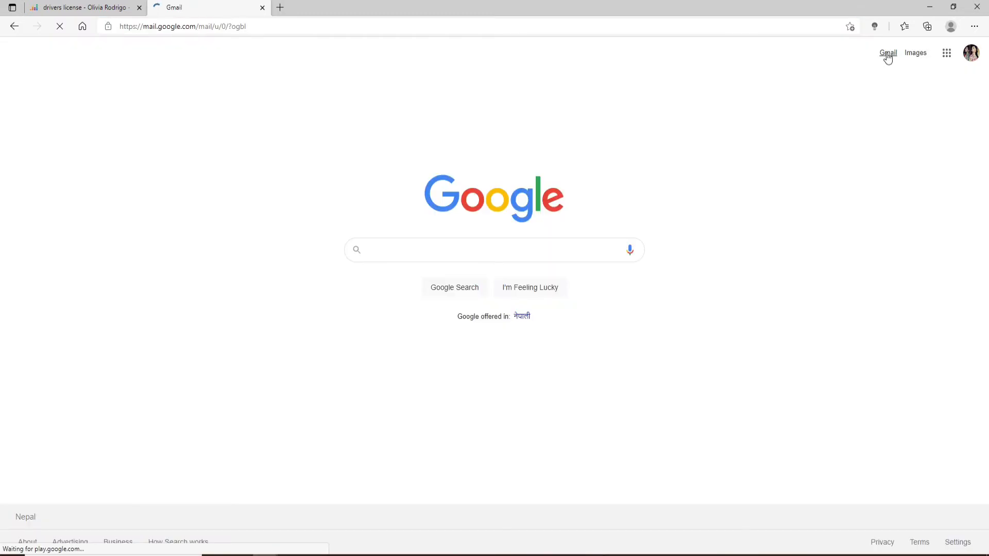
Step: In the Gmail inbox, open Deezer's "We're sorry to see you go" email
click(887, 52)
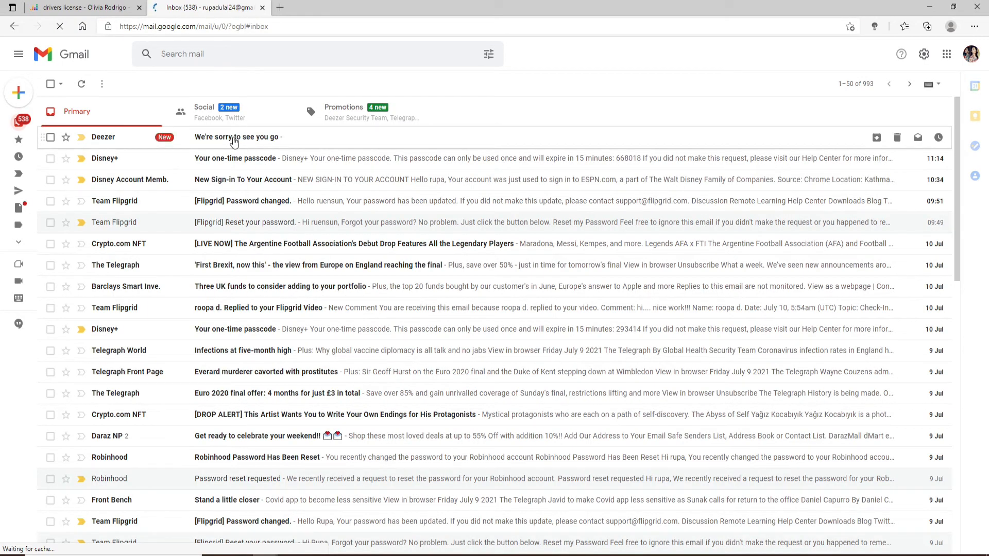
click(237, 137)
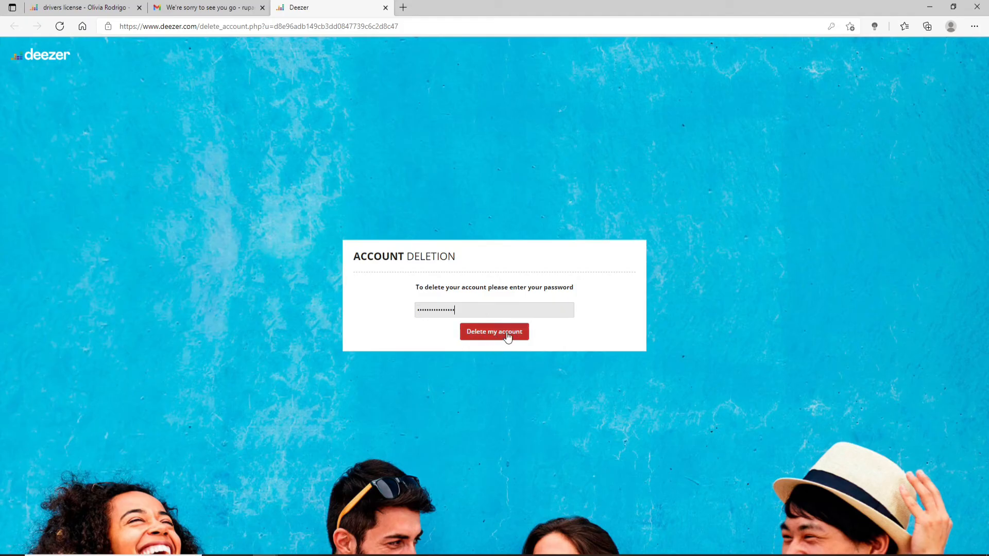
mouse_move(600, 335)
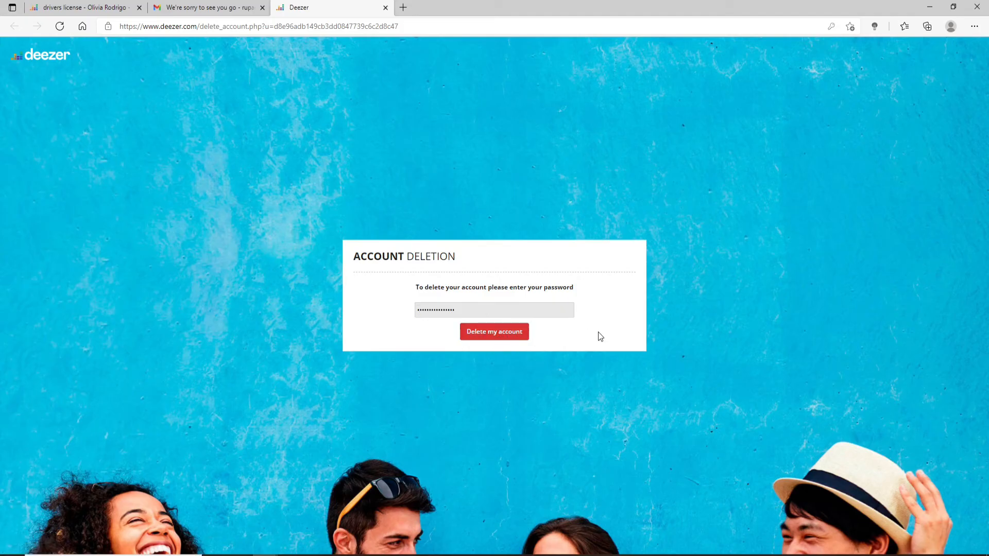